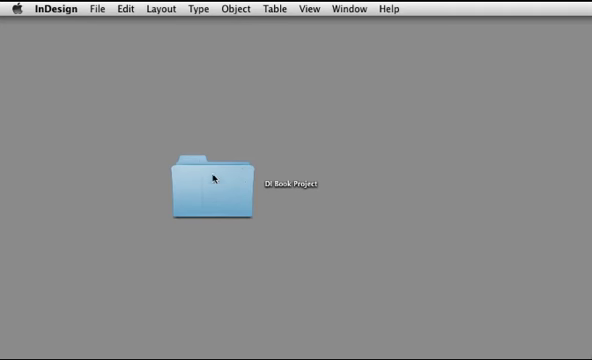
# - Browse into the DI Book Project folder in Finder and expand its link folder of images
pyautogui.click(210, 184)
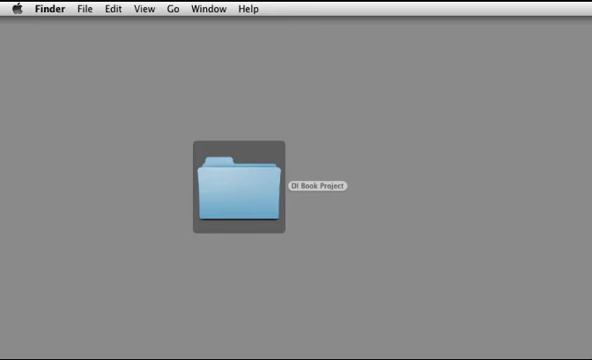
pyautogui.doubleClick(232, 190)
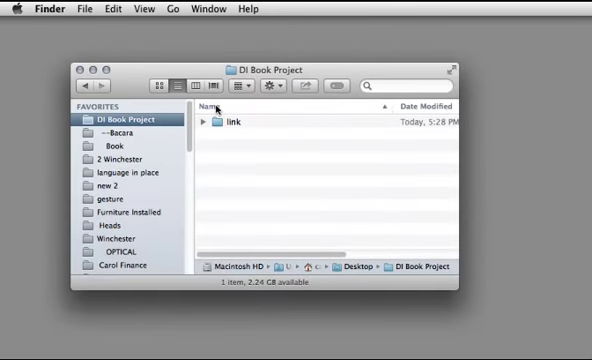
pyautogui.click(210, 124)
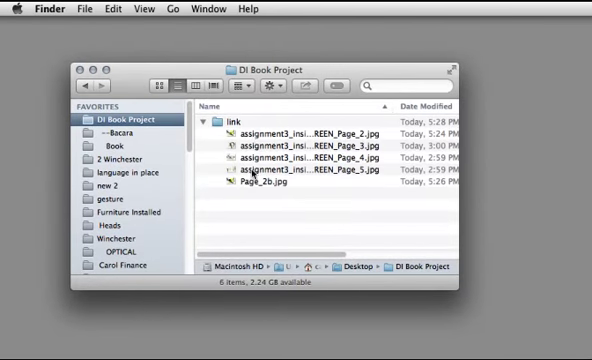
pyautogui.click(204, 124)
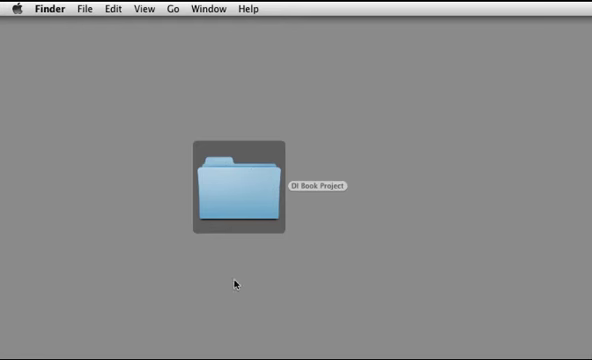
pyautogui.moveTo(224, 212)
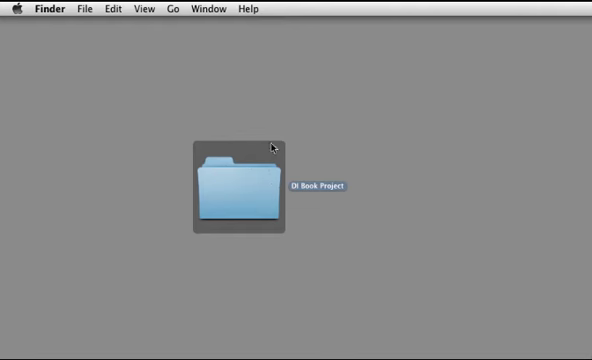
pyautogui.moveTo(270, 148)
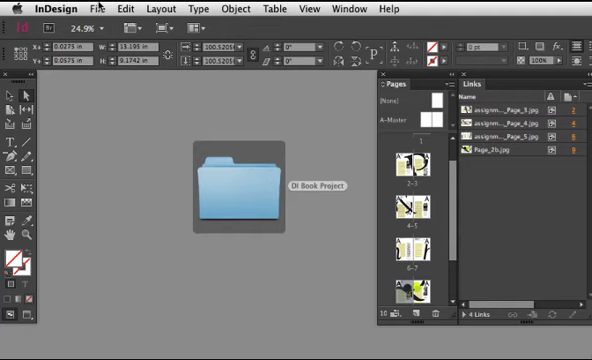
# - Start a new facing-pages document 6.5 × 9 in with Bleed and Slug expanded for a 0.125 in bleed
pyautogui.click(96, 8)
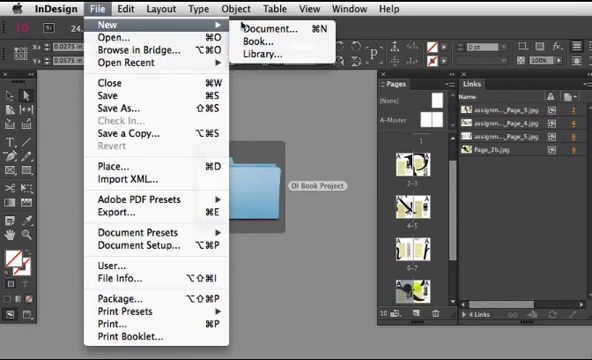
pyautogui.click(266, 28)
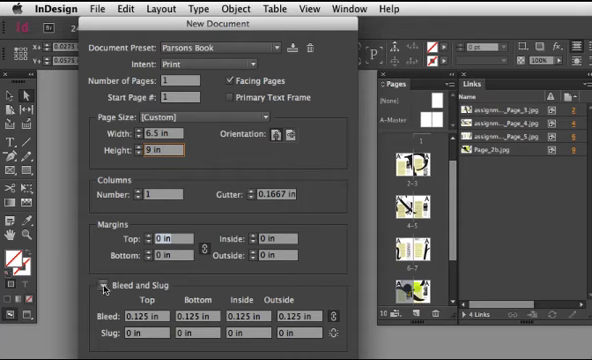
pyautogui.click(100, 288)
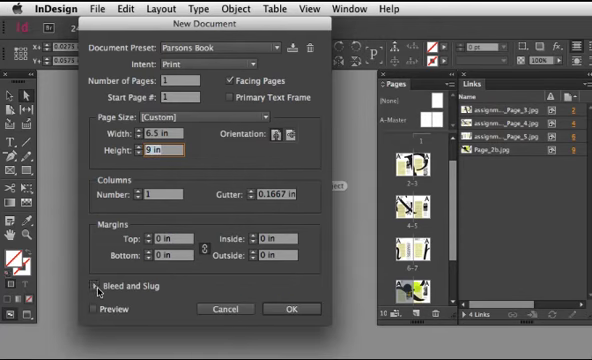
pyautogui.click(88, 284)
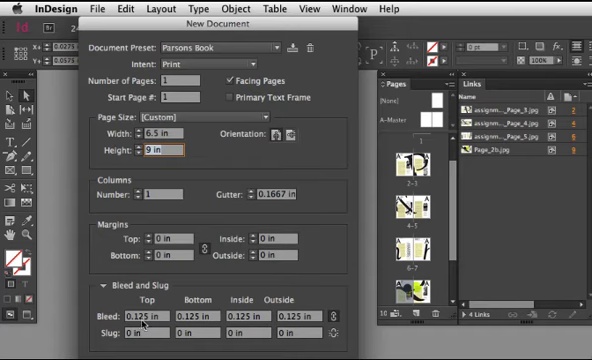
pyautogui.moveTo(196, 316)
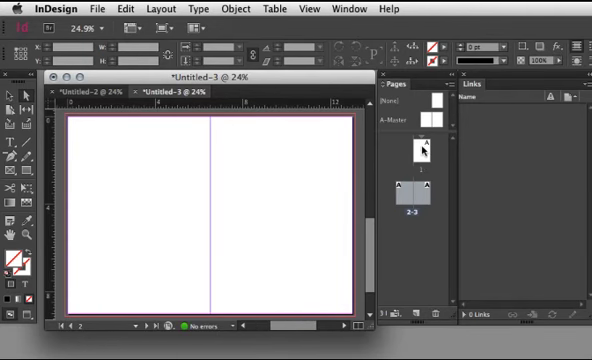
pyautogui.moveTo(476, 252)
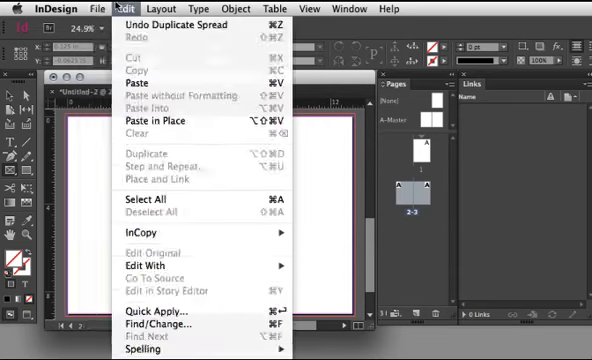
# - Check page size and bleed in Document Setup, cancel it, and return to the DI Book Project folder in Finder
pyautogui.click(96, 8)
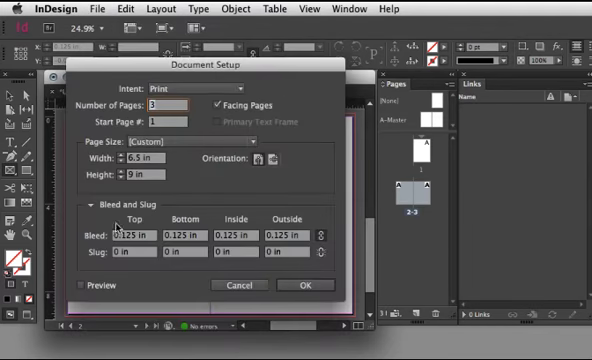
pyautogui.click(88, 206)
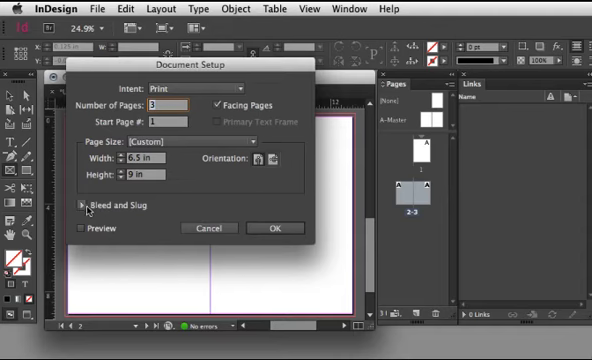
pyautogui.click(88, 204)
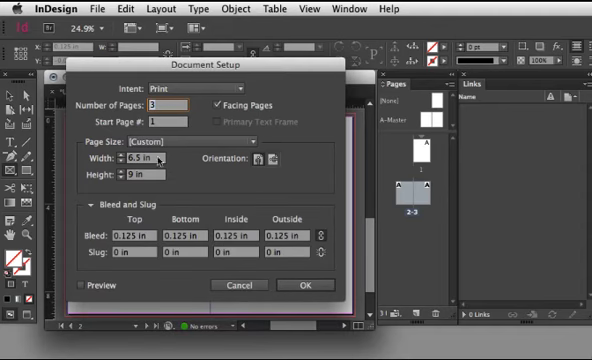
pyautogui.moveTo(300, 284)
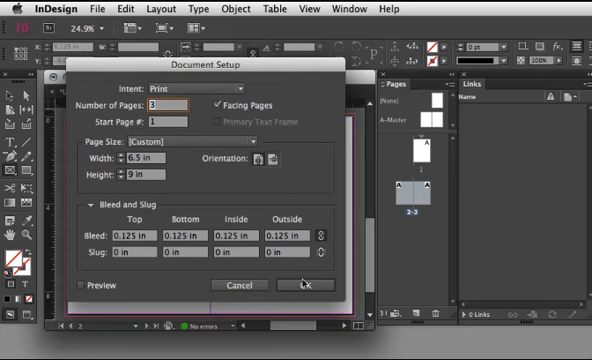
pyautogui.click(312, 284)
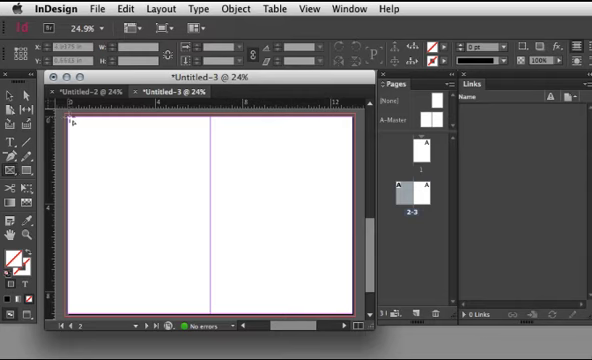
pyautogui.moveTo(72, 124); pyautogui.dragTo(348, 280)
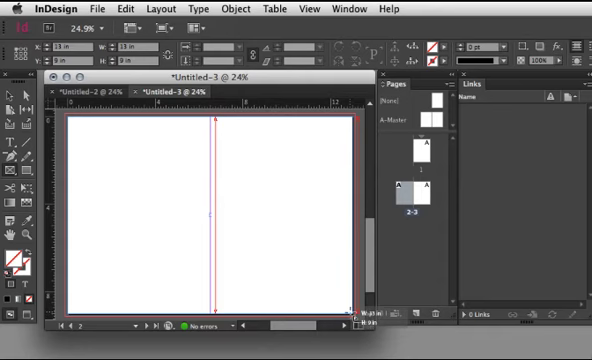
pyautogui.moveTo(64, 118); pyautogui.dragTo(356, 316)
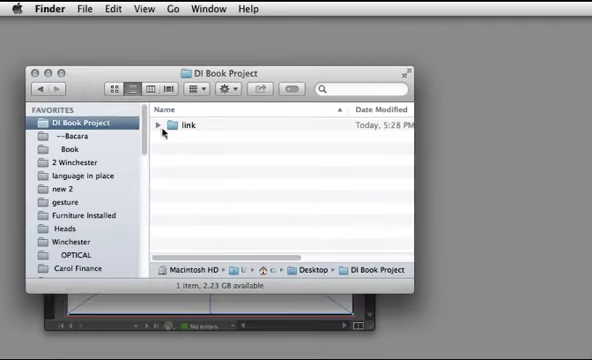
# - Open the Page_2 spread JPG from the link folder with Adobe Photoshop
pyautogui.click(160, 124)
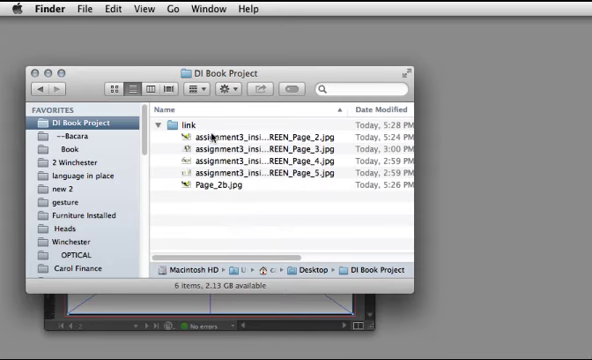
pyautogui.click(260, 132)
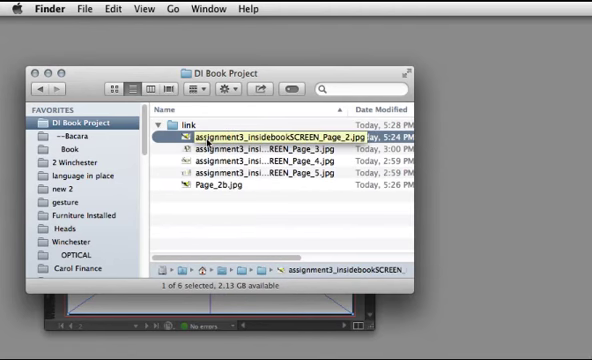
pyautogui.rightClick(270, 130)
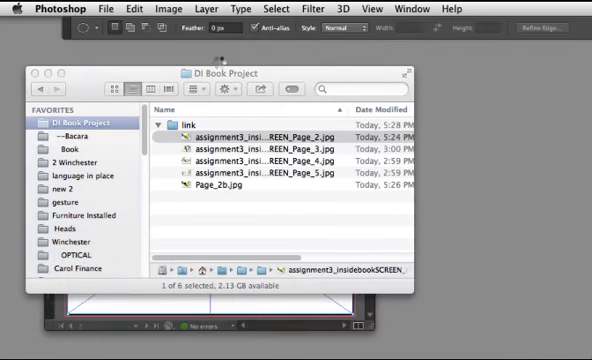
pyautogui.doubleClick(252, 132)
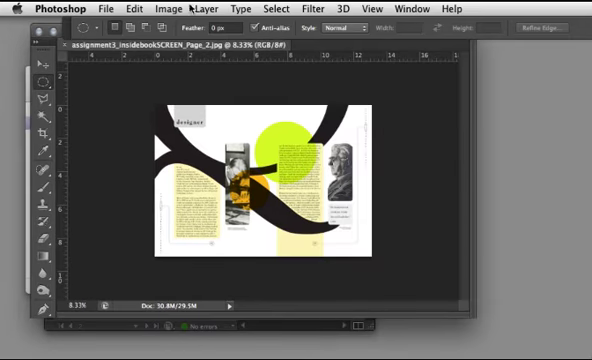
# - Set Image Size to 13 in wide at 300 ppi with proportions constrained, giving about 9 in tall
pyautogui.click(164, 8)
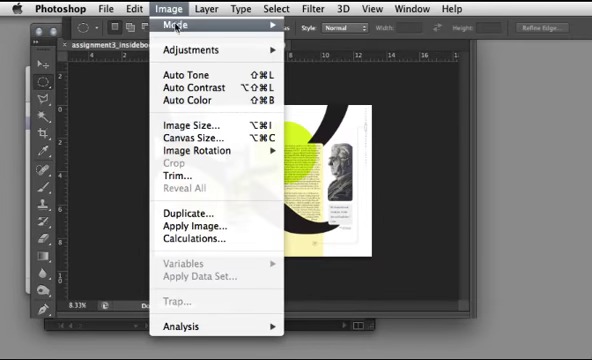
pyautogui.click(192, 128)
pyautogui.write('13')
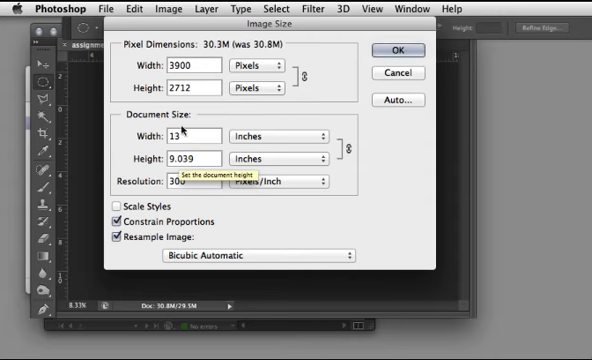
pyautogui.moveTo(188, 136)
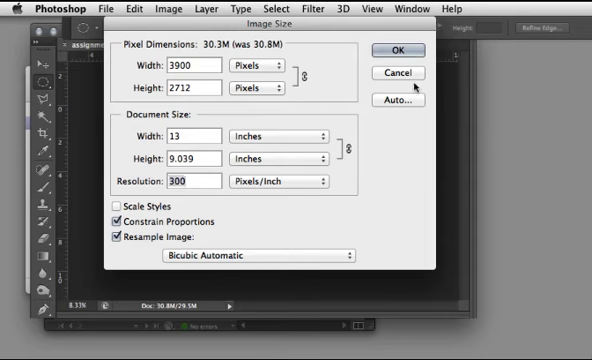
pyautogui.click(388, 50)
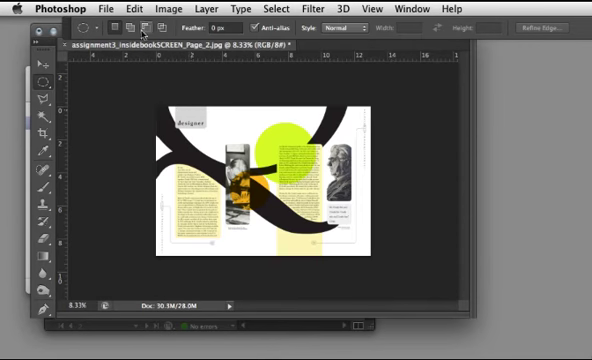
# - Set Canvas Size to 13 × 9 in with white extension and proceed through the clipping warning
pyautogui.click(156, 8)
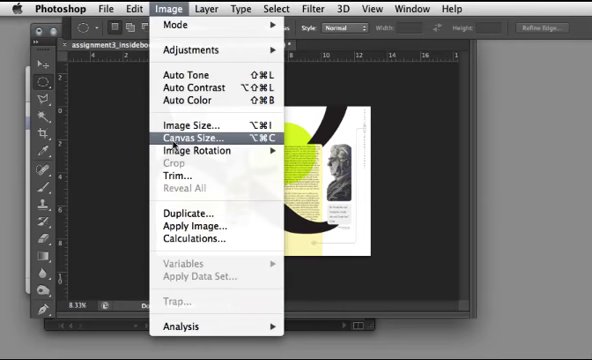
pyautogui.click(192, 132)
pyautogui.write('9')
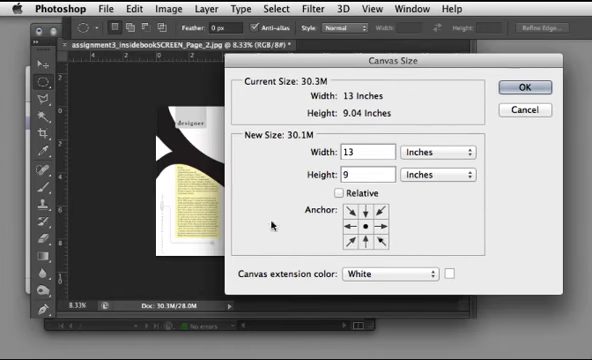
pyautogui.click(360, 212)
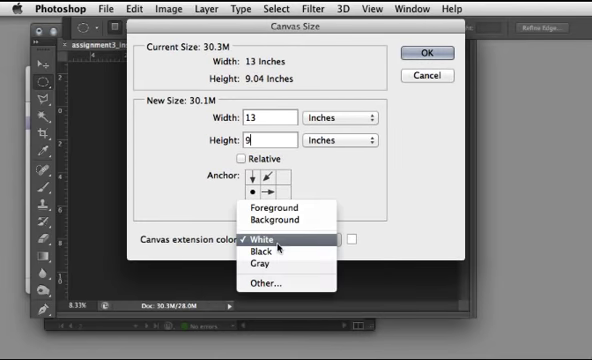
pyautogui.click(276, 238)
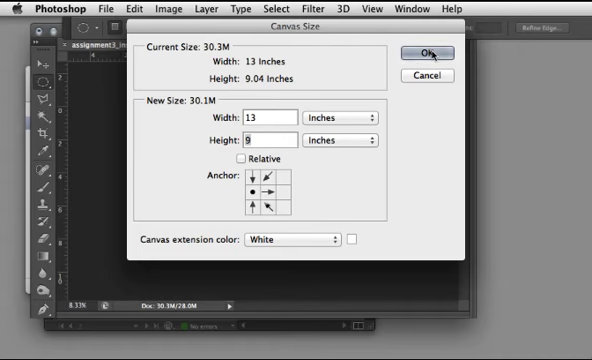
pyautogui.click(426, 52)
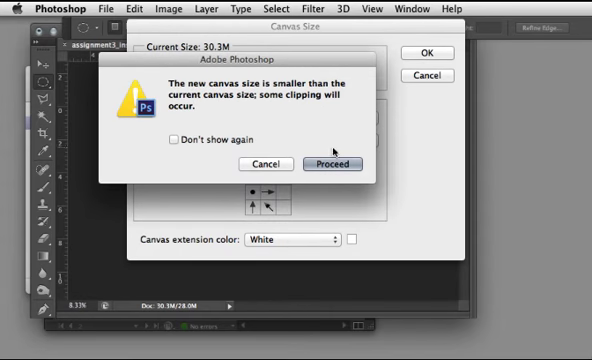
pyautogui.click(328, 164)
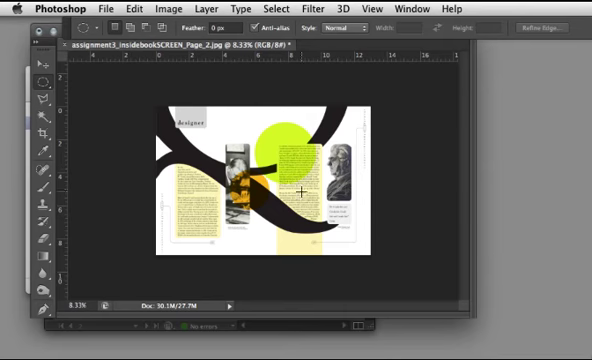
pyautogui.moveTo(398, 160)
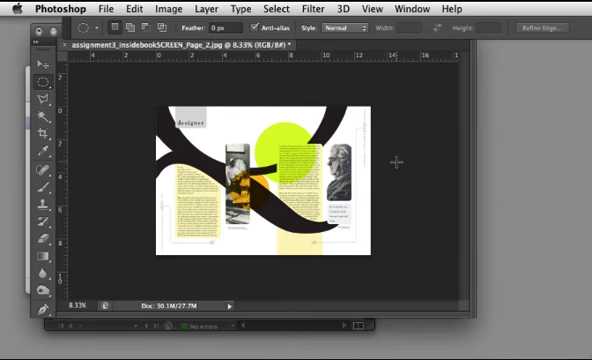
pyautogui.moveTo(192, 160)
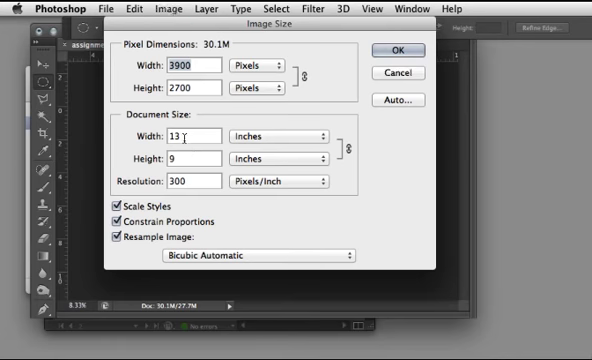
# - Recheck Canvas Size and confirm the spread at 13 × 9 in, 3900 × 2700 px at 300 ppi
pyautogui.rightClick(180, 156)
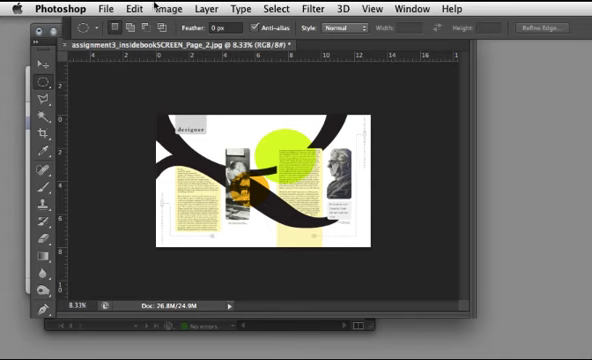
pyautogui.click(160, 8)
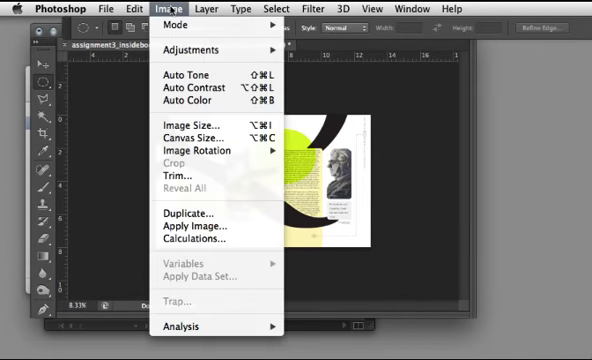
pyautogui.moveTo(200, 144)
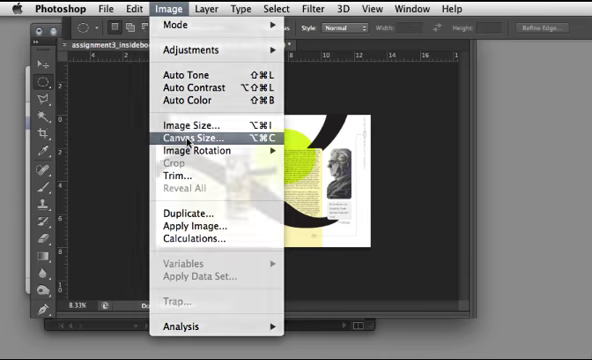
pyautogui.click(200, 132)
pyautogui.write('9')
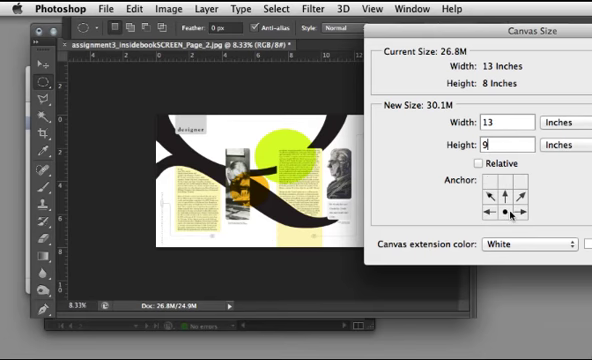
pyautogui.click(510, 188)
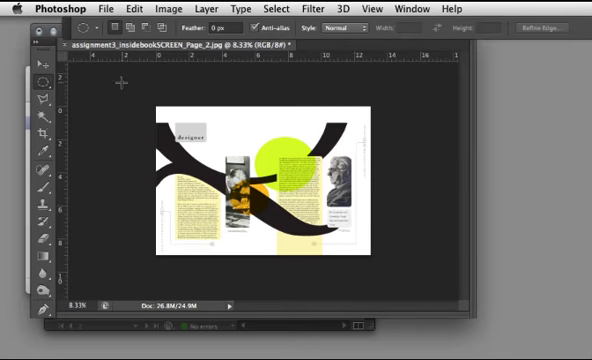
pyautogui.moveTo(118, 82); pyautogui.dragTo(412, 136)
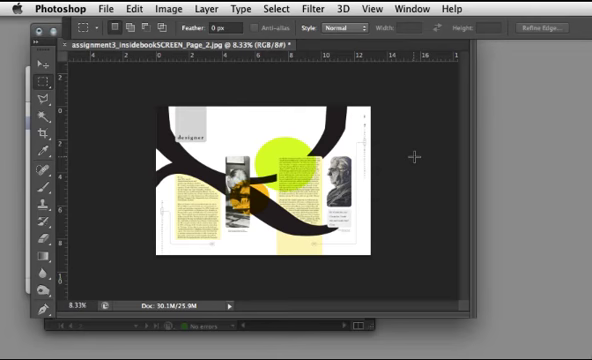
pyautogui.moveTo(412, 160)
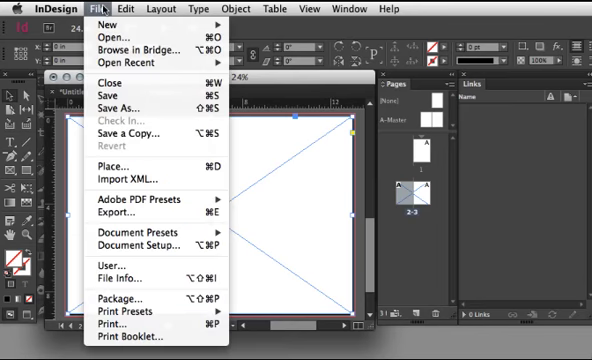
pyautogui.moveTo(114, 168)
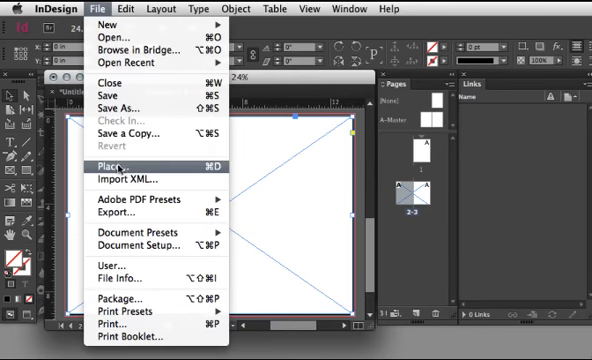
# - Place the Photoshop spread file into the InDesign document via File > Place
pyautogui.click(112, 168)
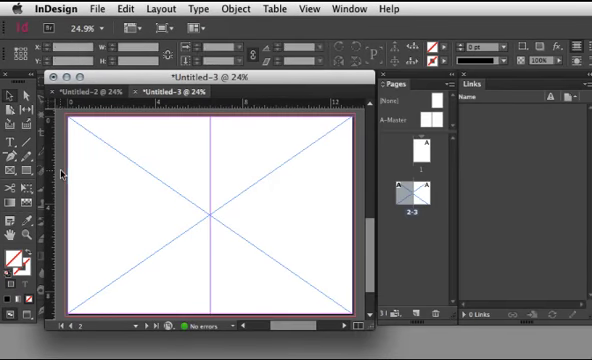
pyautogui.click(96, 8)
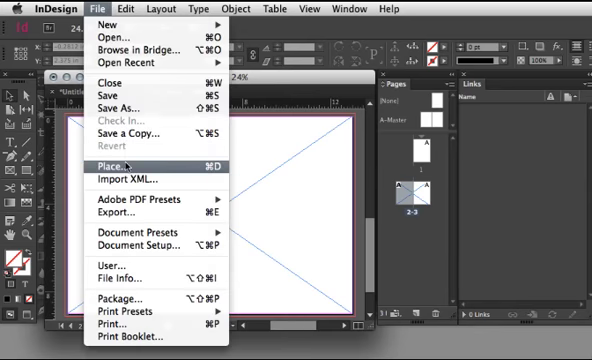
pyautogui.click(110, 164)
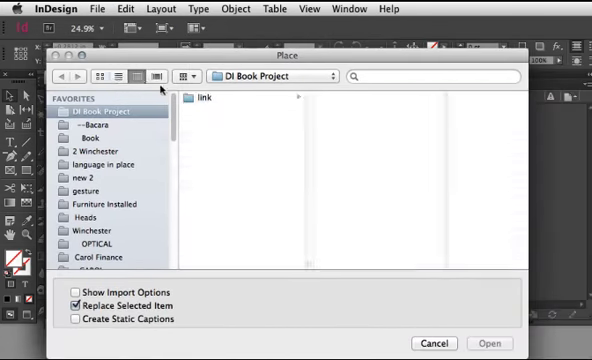
pyautogui.rightClick(192, 100)
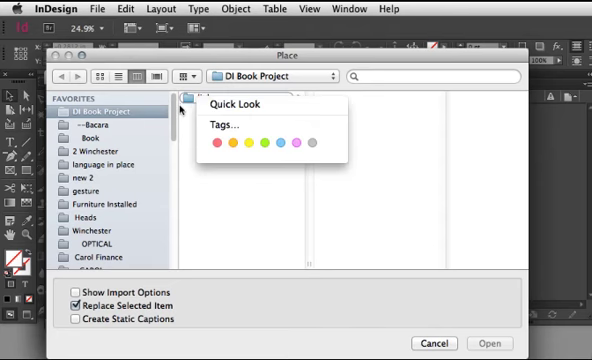
pyautogui.doubleClick(210, 100)
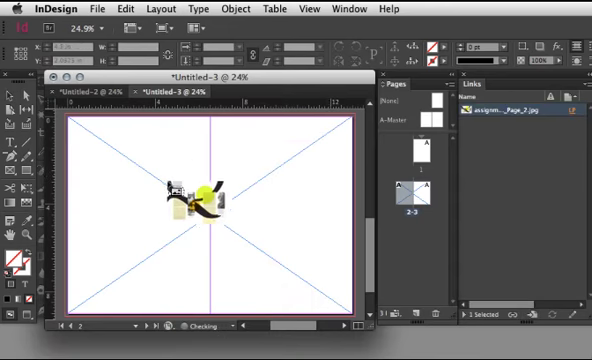
# - Drag the small placed image around the spread, from the top-left corner back toward the centre
pyautogui.moveTo(200, 204); pyautogui.dragTo(156, 136)
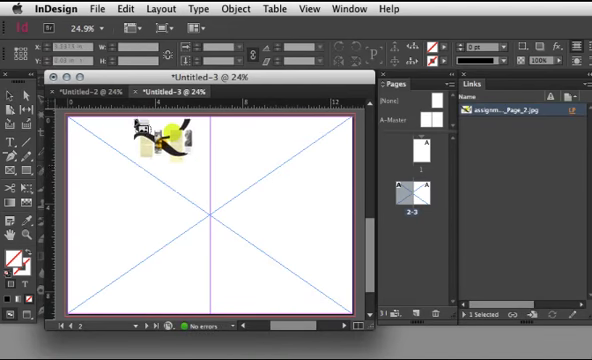
pyautogui.moveTo(160, 136); pyautogui.dragTo(196, 184)
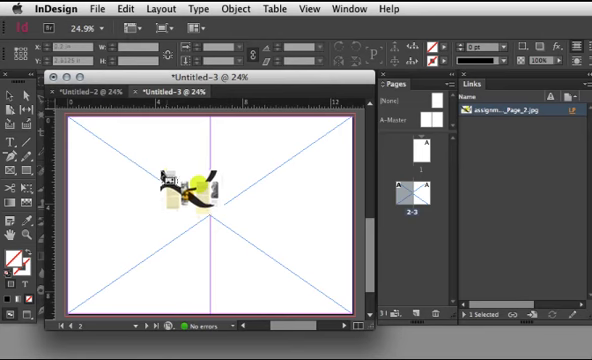
pyautogui.moveTo(190, 196); pyautogui.dragTo(110, 136)
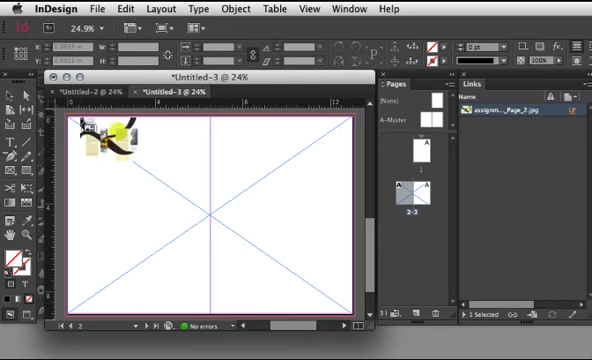
pyautogui.moveTo(110, 140); pyautogui.dragTo(160, 176)
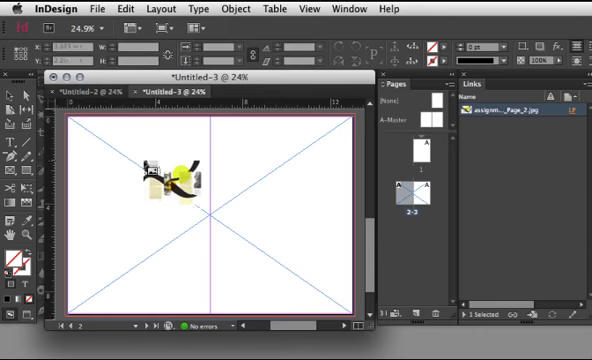
pyautogui.moveTo(170, 176); pyautogui.dragTo(196, 196)
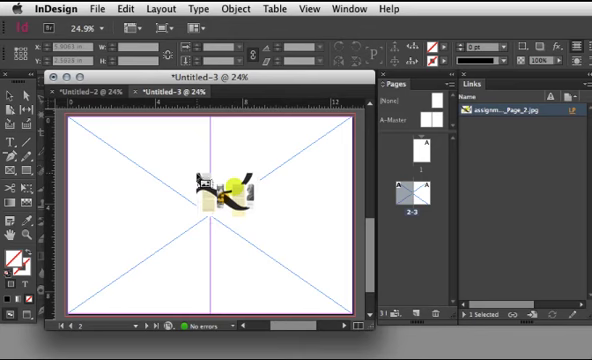
pyautogui.moveTo(216, 184); pyautogui.dragTo(190, 196)
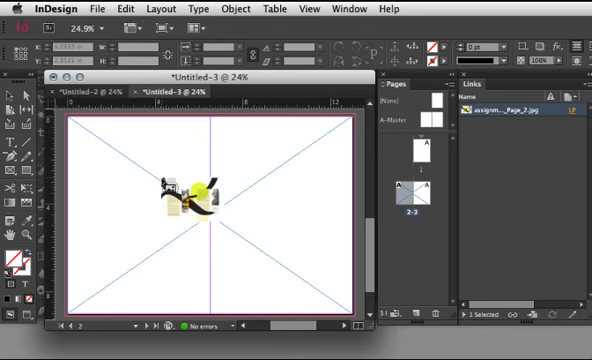
pyautogui.moveTo(190, 200); pyautogui.dragTo(184, 172)
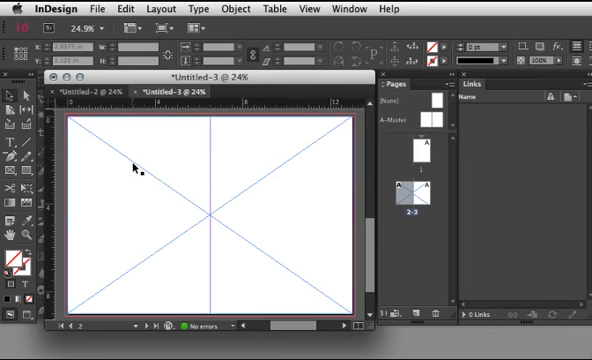
# - Place the Photoshop spread artwork so it fills the first two-page spread edge to edge
pyautogui.click(92, 8)
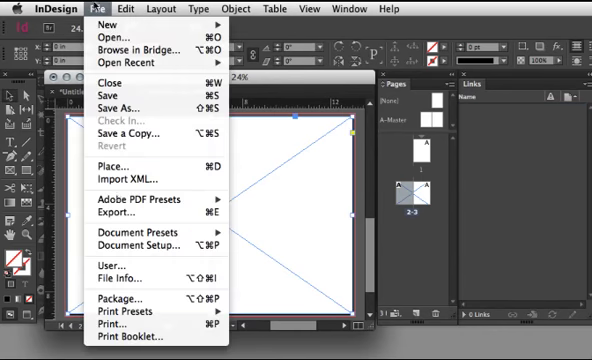
pyautogui.click(112, 158)
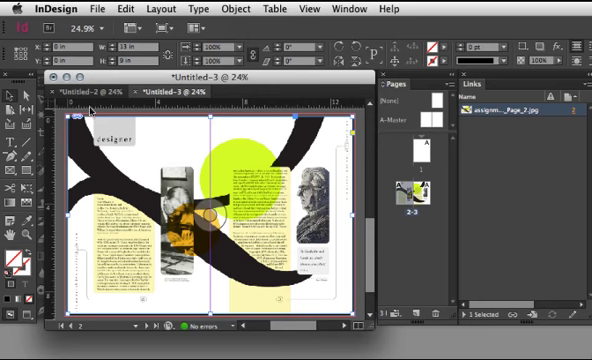
pyautogui.moveTo(16, 94)
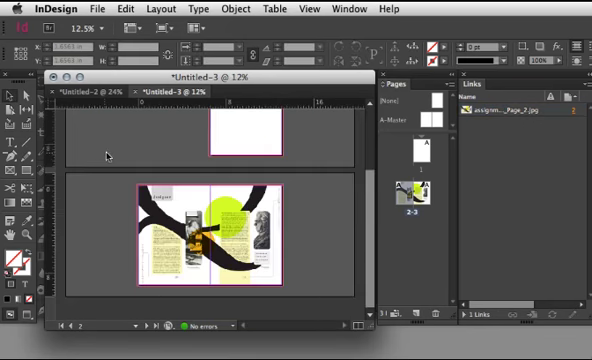
pyautogui.click(204, 230)
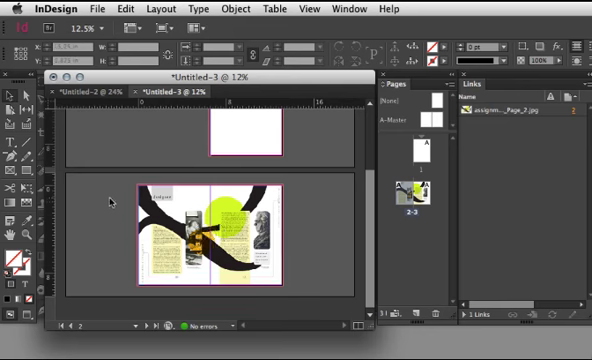
pyautogui.click(220, 224)
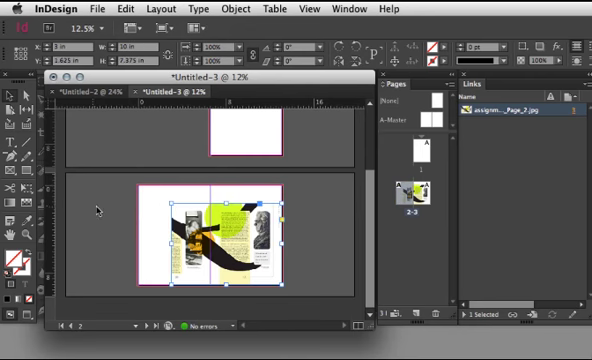
pyautogui.moveTo(184, 204)
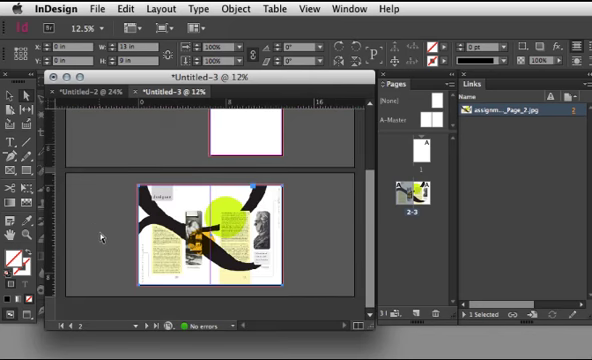
# - Zoom in on the spread holding the placed artwork
pyautogui.click(210, 236)
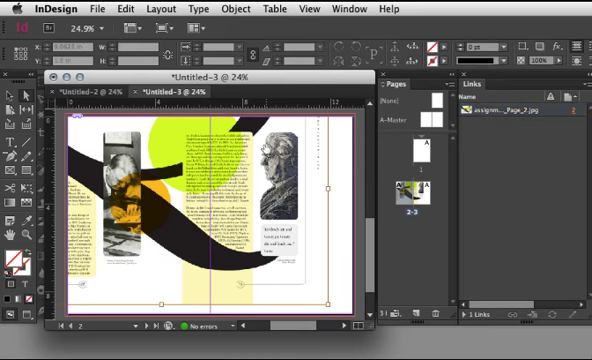
# - Apply Fit Content Proportionally to the placed artwork, then Fit Frame to Content
pyautogui.click(232, 8)
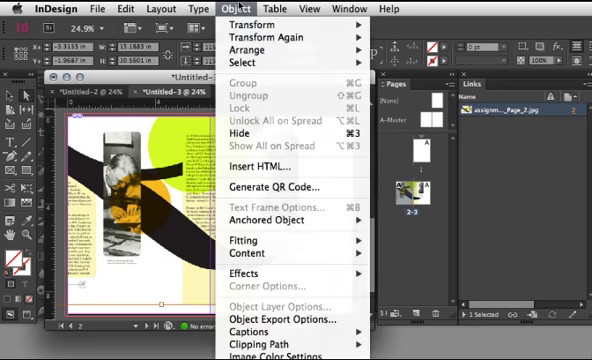
pyautogui.moveTo(258, 240)
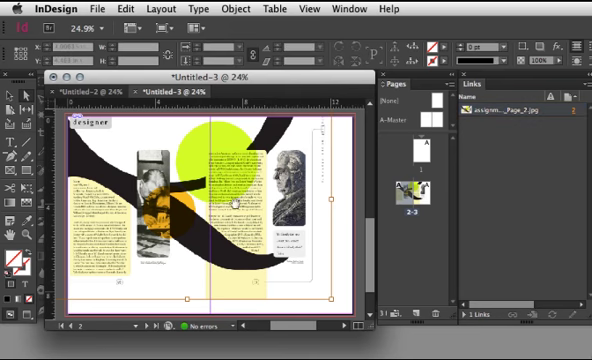
pyautogui.click(216, 8)
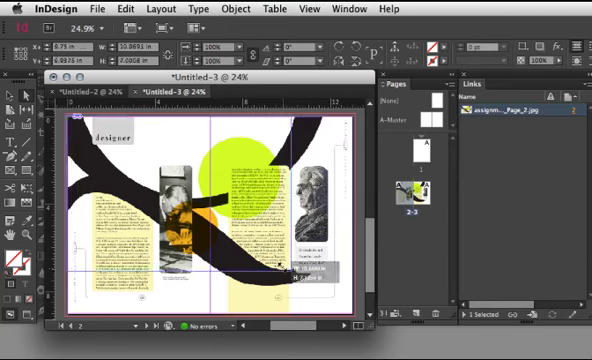
pyautogui.click(228, 8)
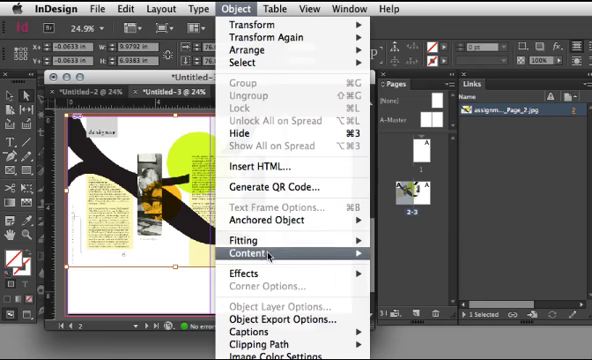
pyautogui.moveTo(244, 240)
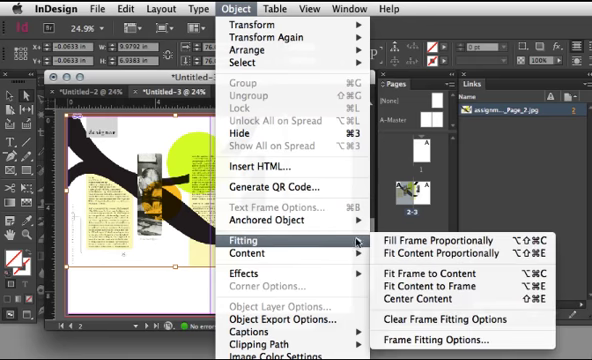
pyautogui.moveTo(438, 256)
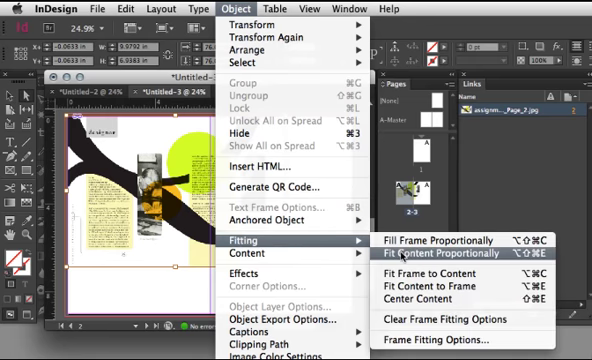
pyautogui.click(440, 240)
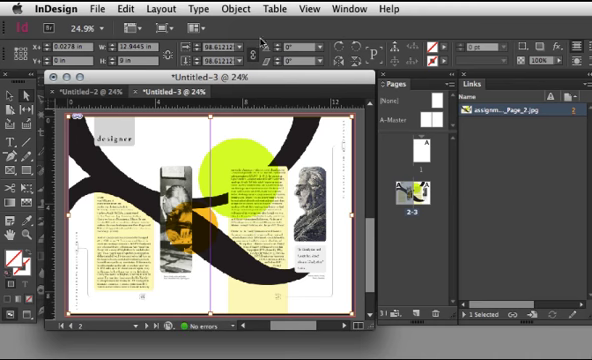
pyautogui.click(218, 8)
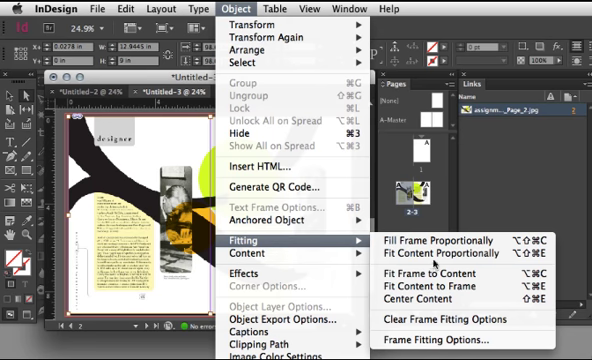
pyautogui.moveTo(430, 282)
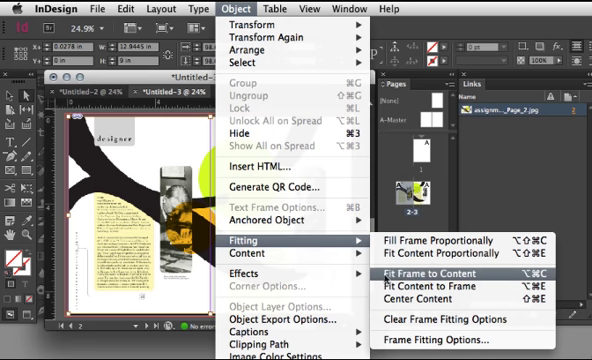
pyautogui.click(430, 268)
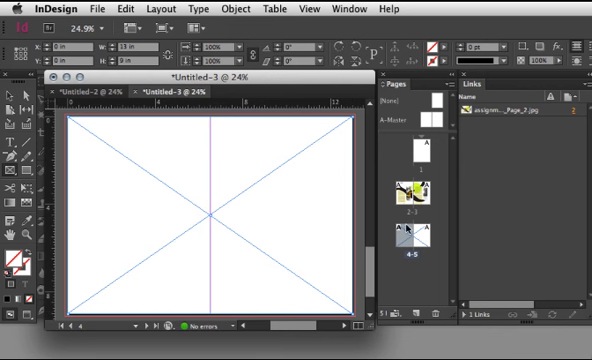
# - Navigate to the next spread that still has an empty image frame
pyautogui.click(420, 318)
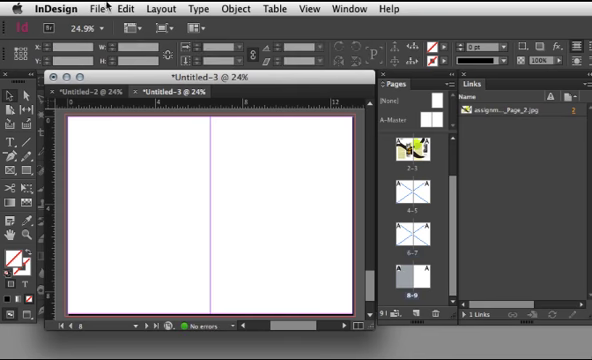
pyautogui.click(128, 8)
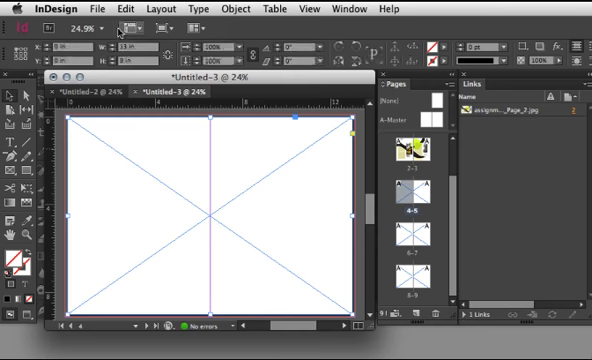
# - Place the second Photoshop spread with the large letter P into the empty frame
pyautogui.click(88, 8)
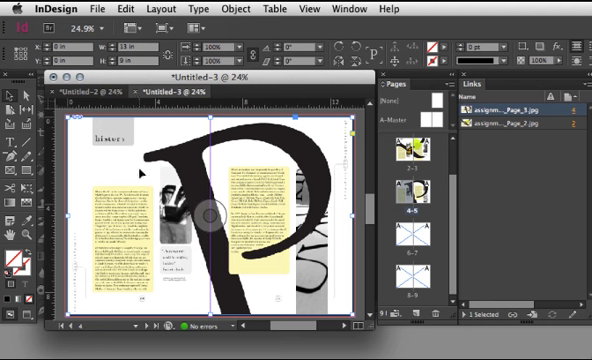
pyautogui.moveTo(338, 158)
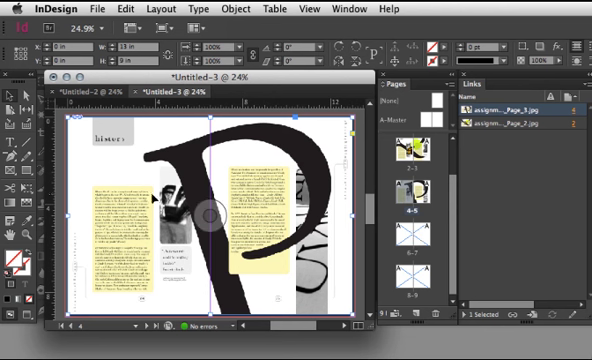
pyautogui.moveTo(312, 172)
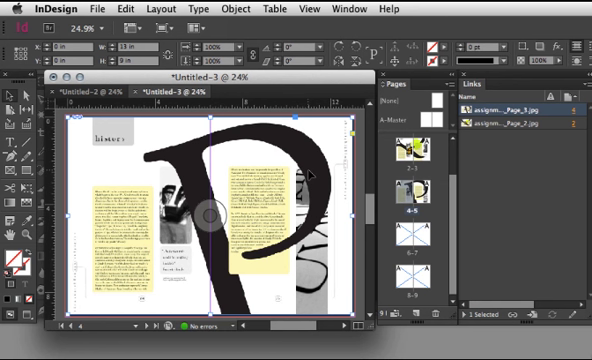